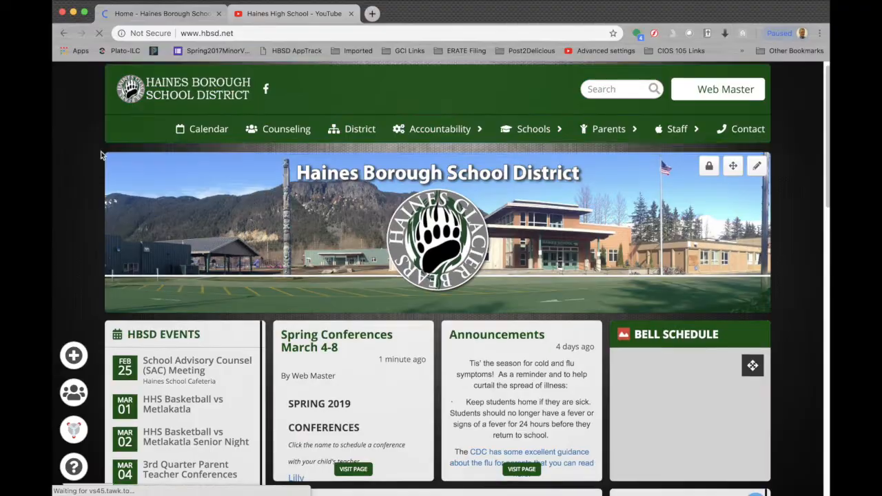
# Step: From the Spring Conferences March 4-8 post, go to Mrs. Boron's conference sign-up sheet
pyautogui.scroll(-3)
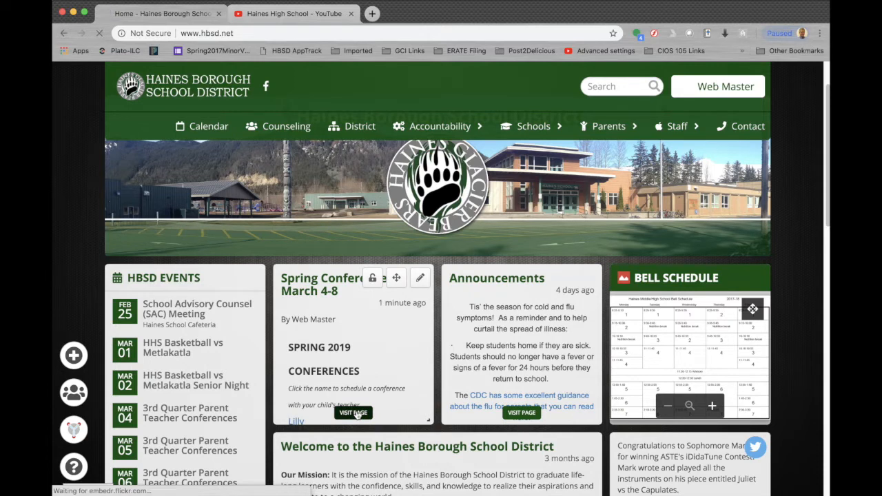
pyautogui.click(353, 413)
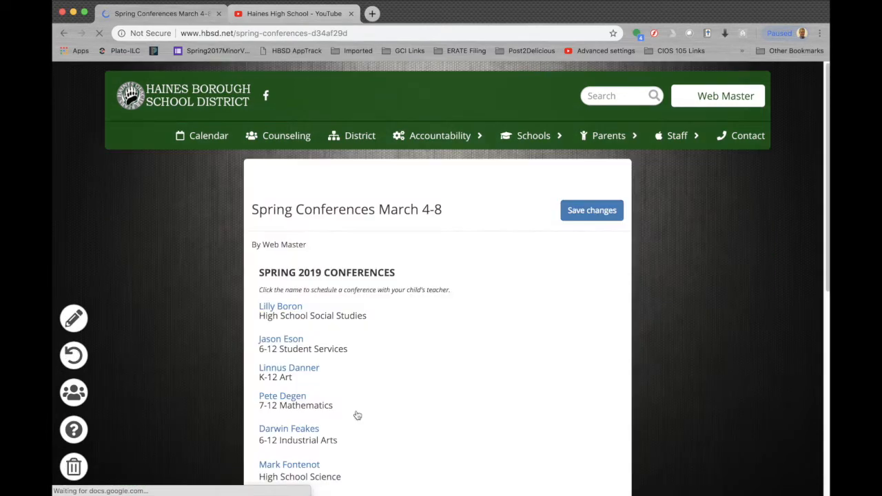
pyautogui.moveTo(457, 308)
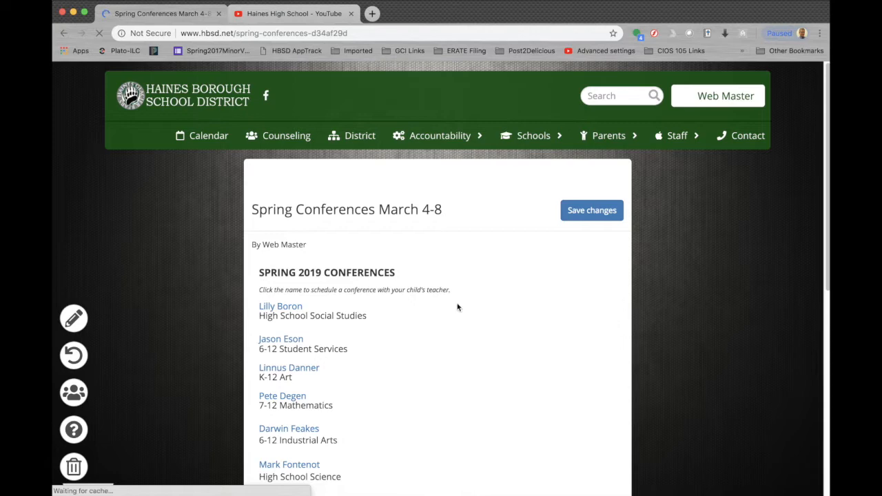
pyautogui.scroll(-3)
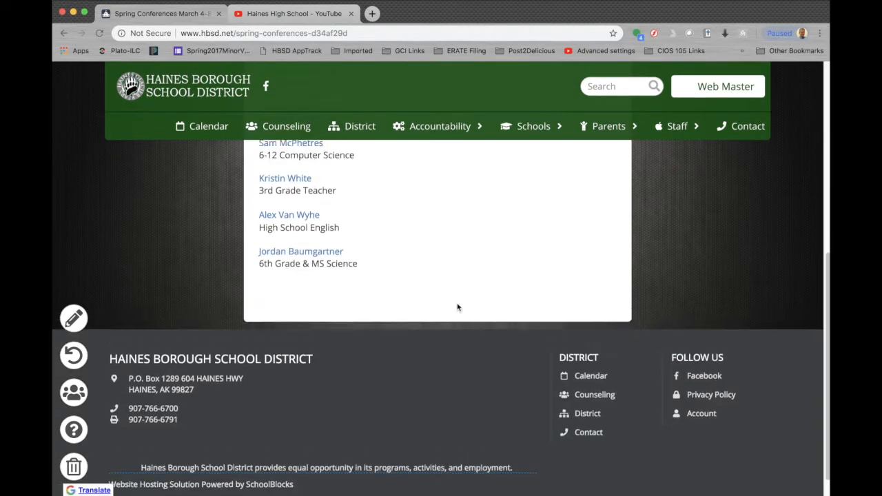
pyautogui.scroll(3)
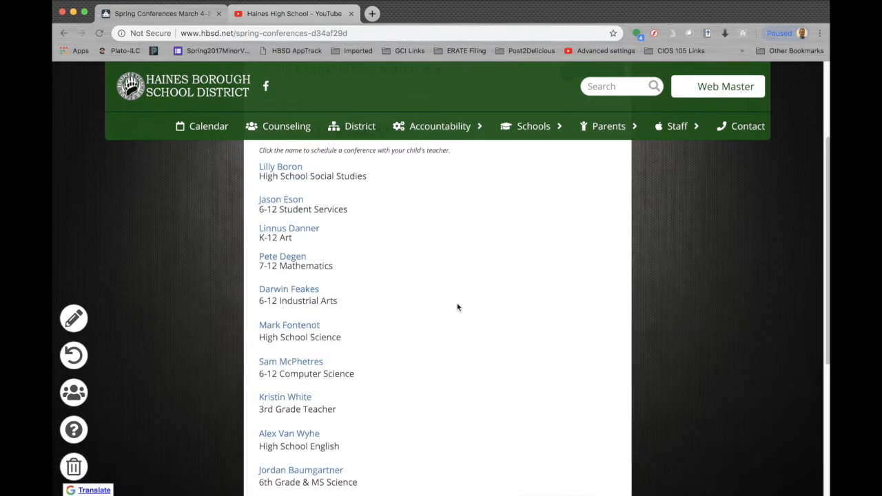
pyautogui.scroll(3)
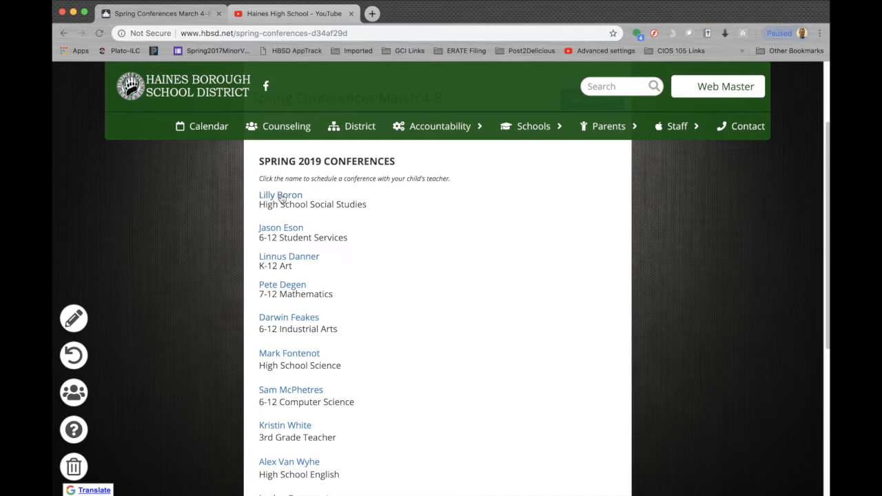
pyautogui.click(280, 195)
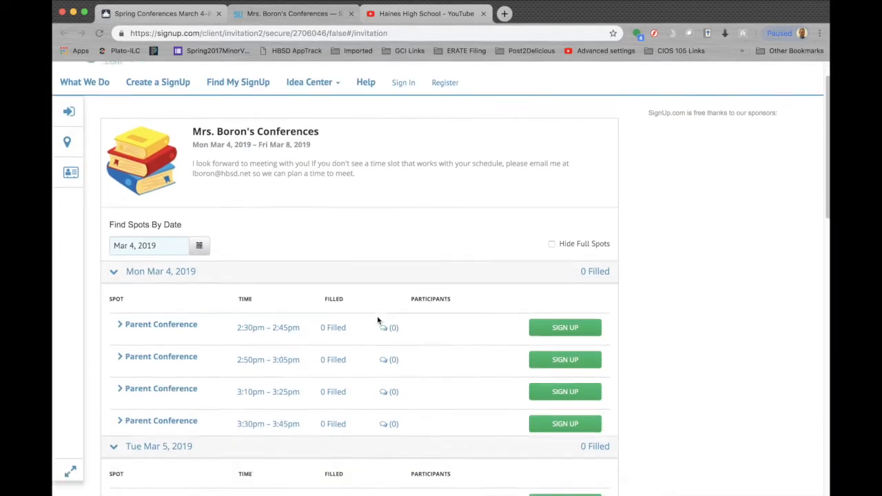
# Step: Choose the Tue Mar 5, 2019 3:30pm–3:45pm Parent Conference slot to sign up for
pyautogui.scroll(-3)
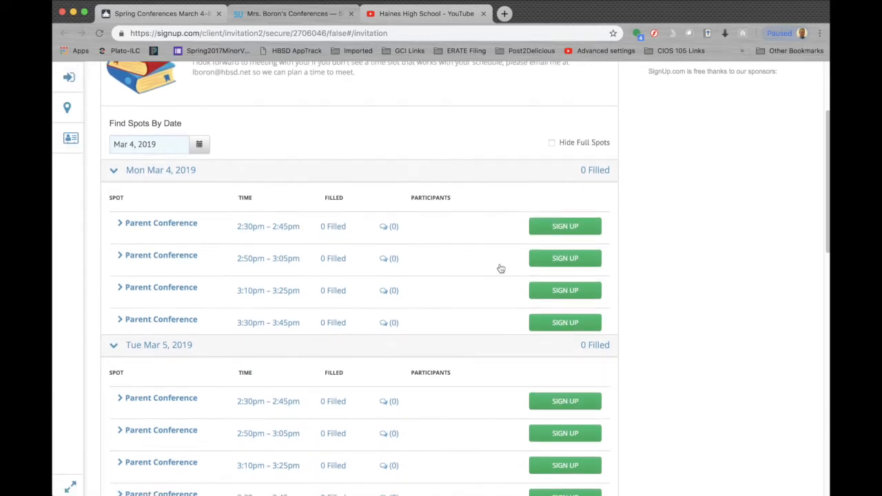
pyautogui.scroll(-3)
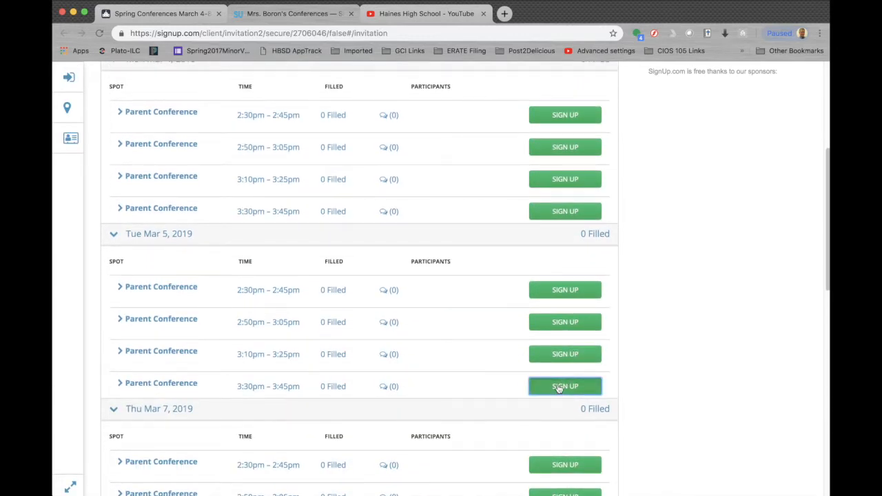
pyautogui.click(565, 385)
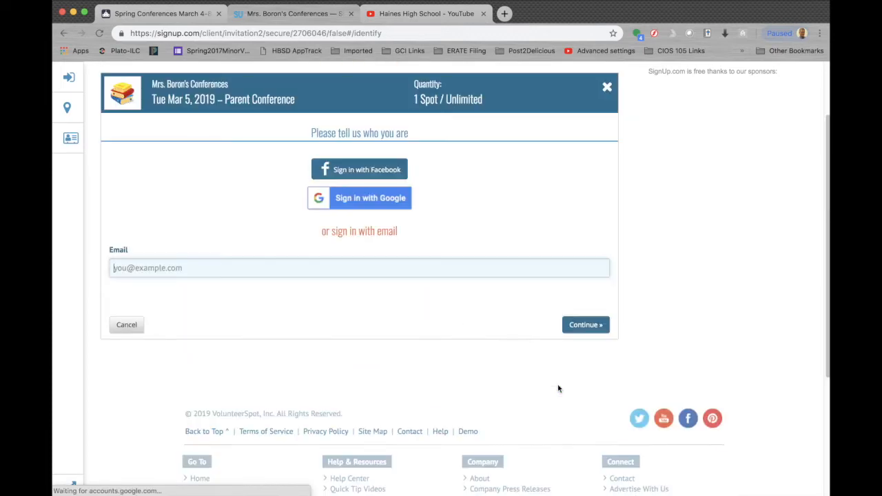
# Step: Sign in with your email and continue to the Participant's Information form
pyautogui.click(358, 198)
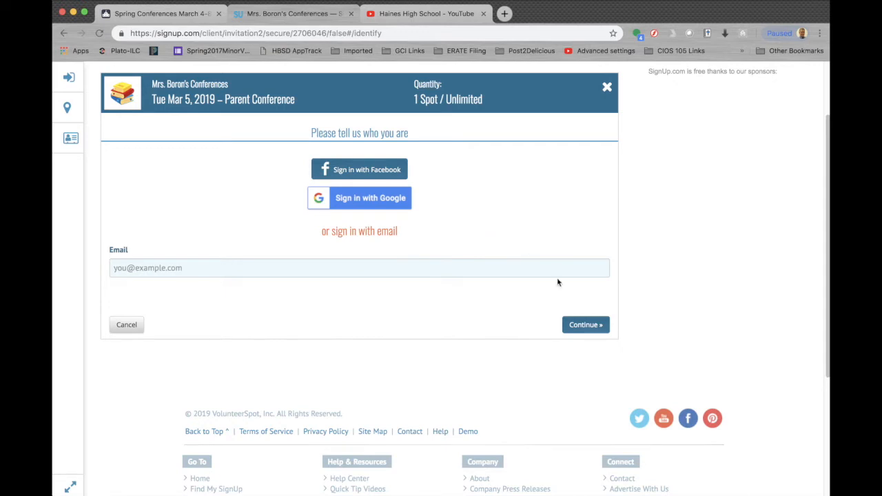
pyautogui.click(584, 325)
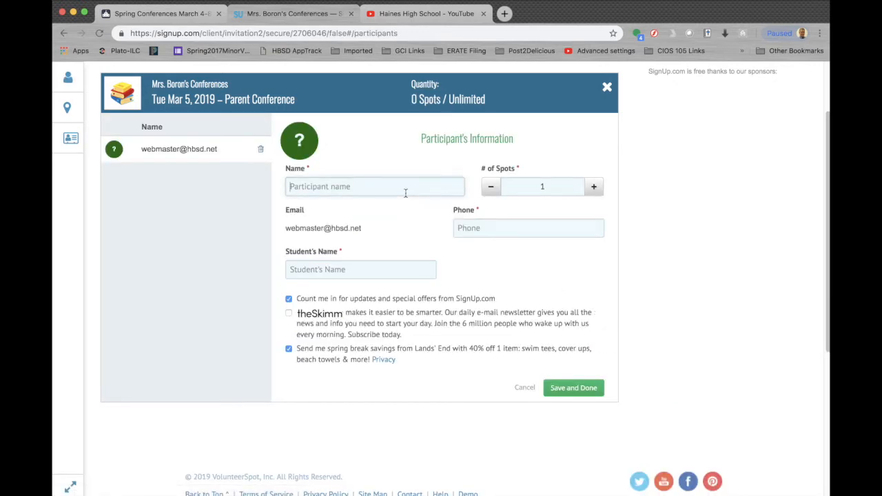
pyautogui.write('Webmaster')
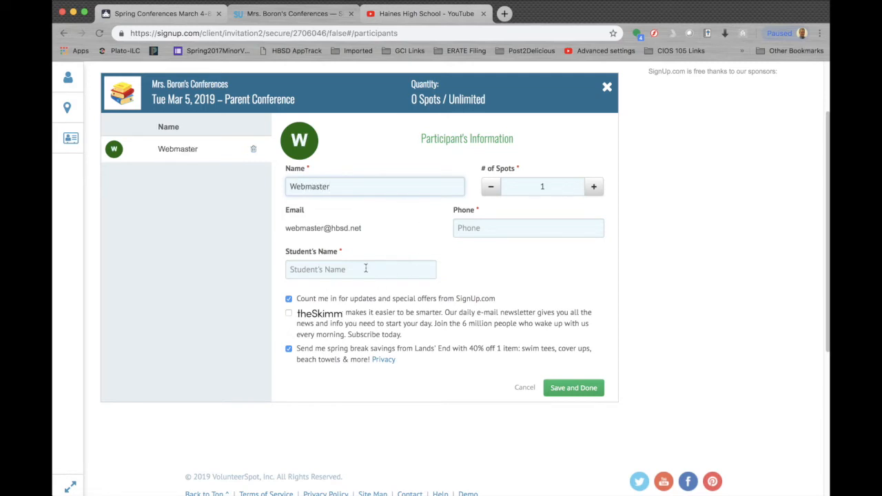
pyautogui.write('Billy')
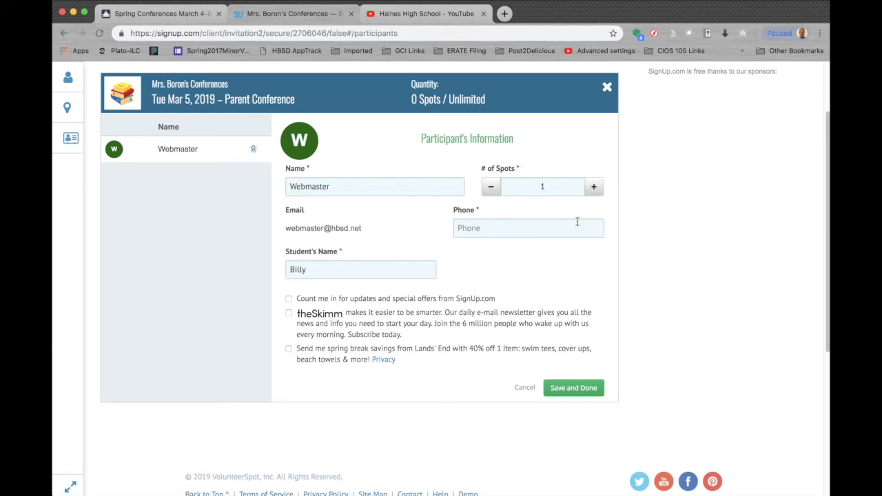
pyautogui.write('(9')
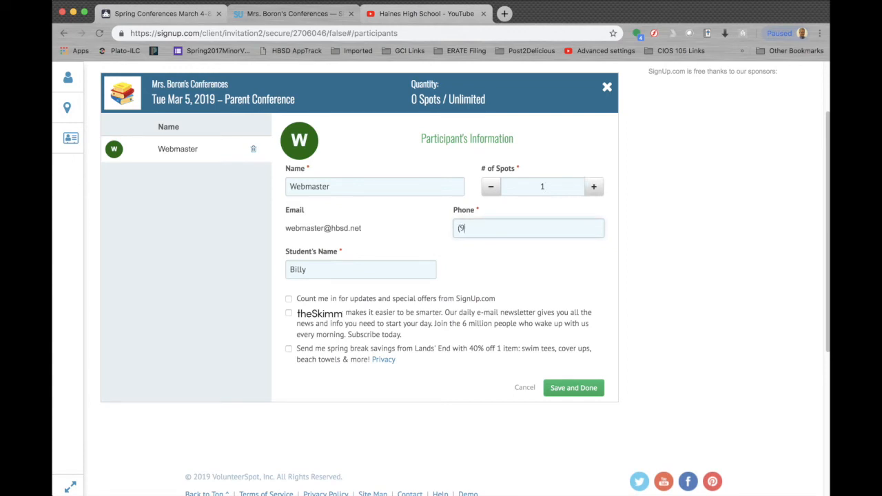
pyautogui.write('07) 766-67')
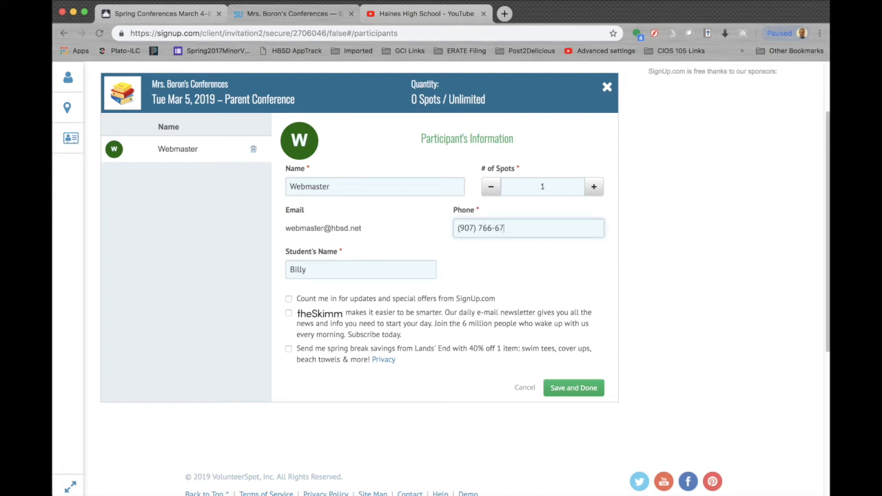
pyautogui.write('00')
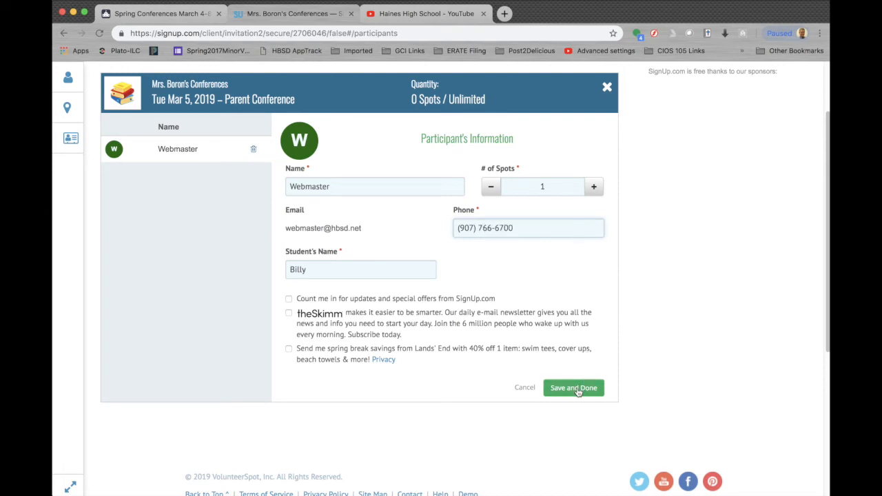